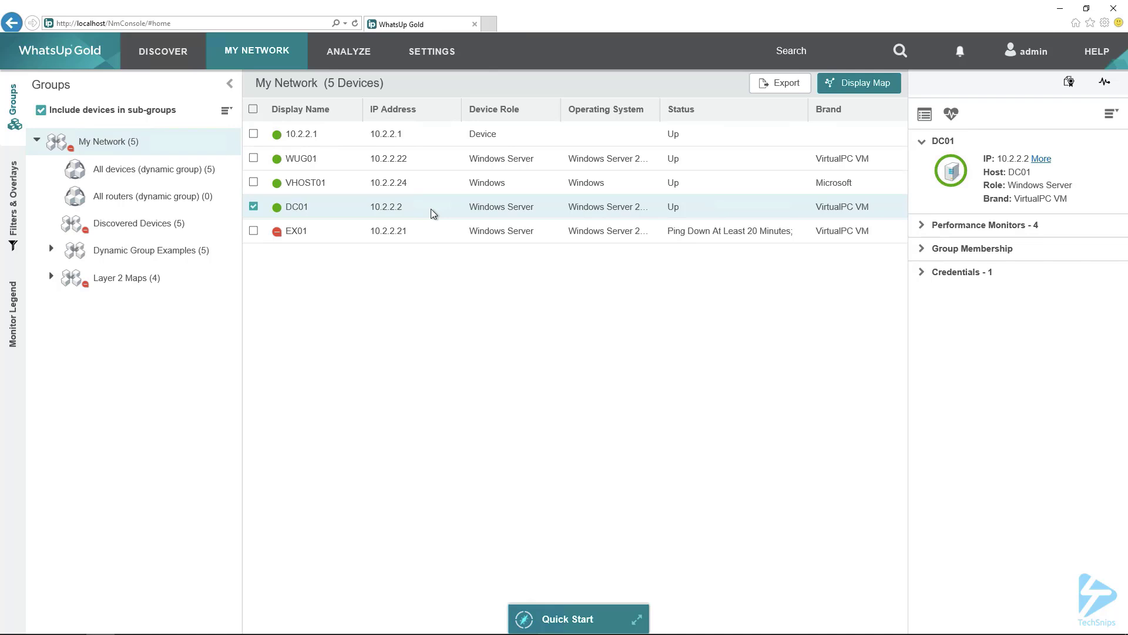
- Open DC01's device properties and start adding a new monitor from the Monitors toolbar
right_click(432, 207)
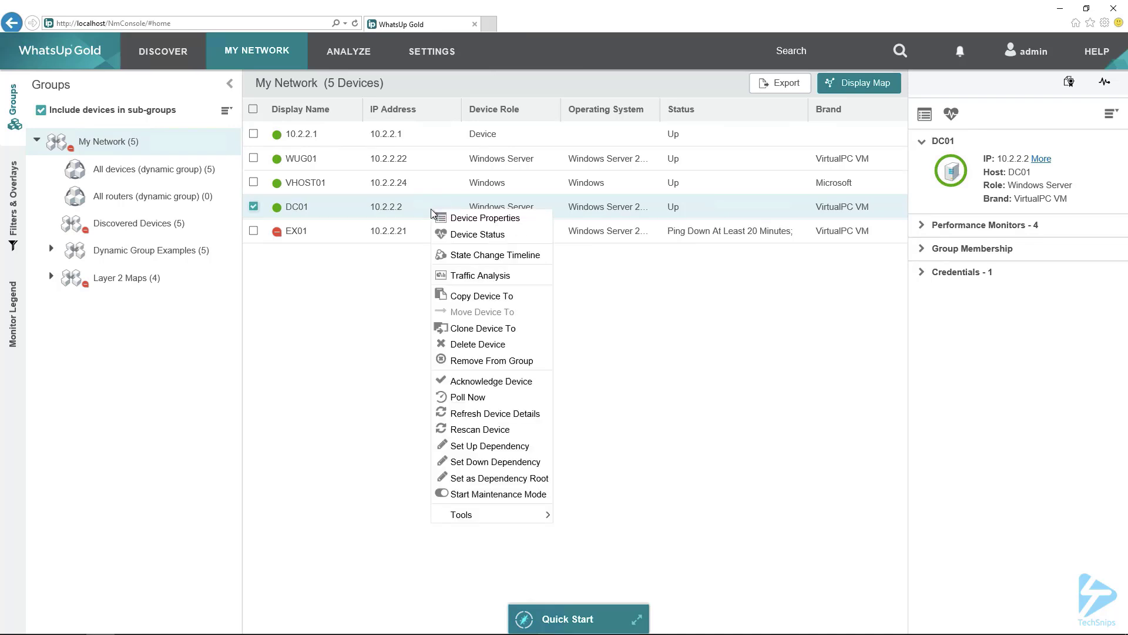
click(486, 217)
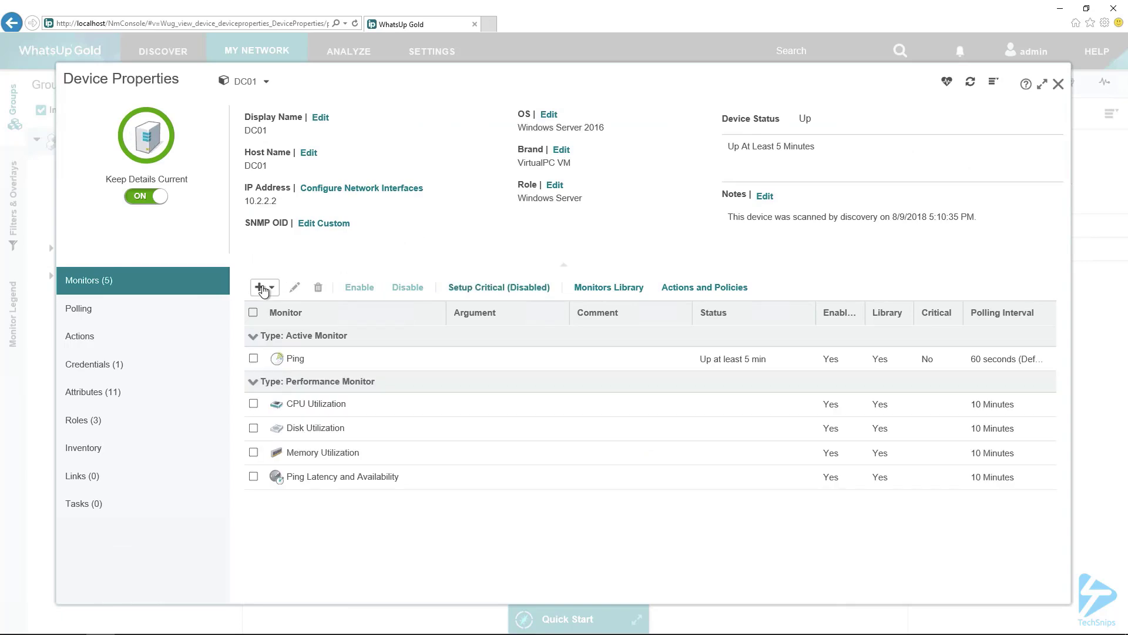
click(260, 287)
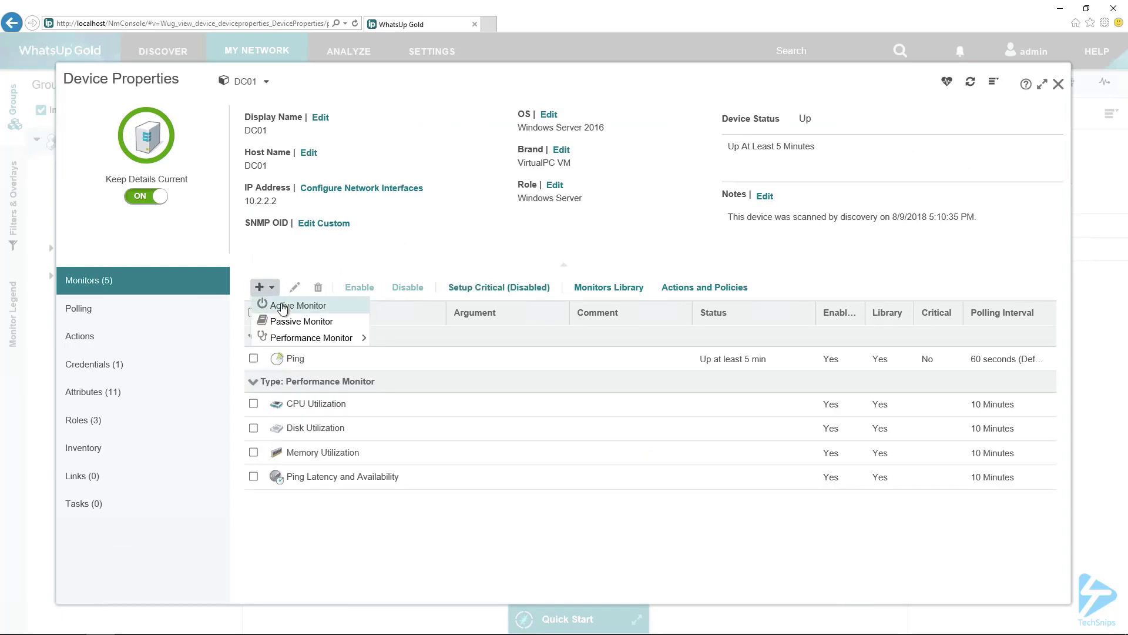
- Add a DNS active monitor to DC01, keeping default polling and no action policy
click(296, 305)
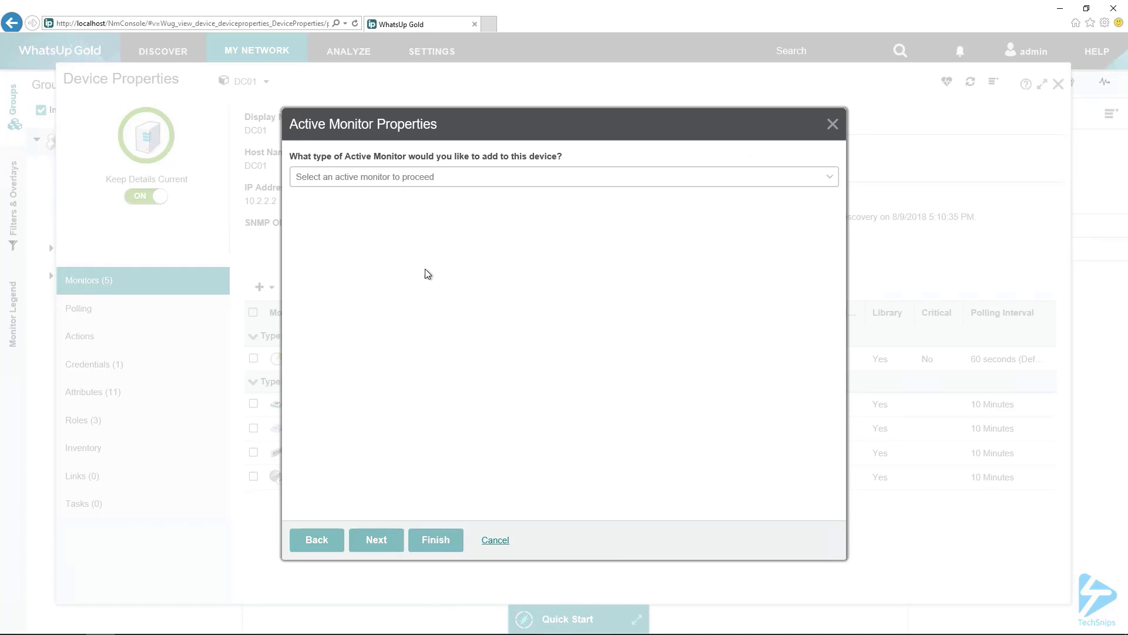
click(562, 176)
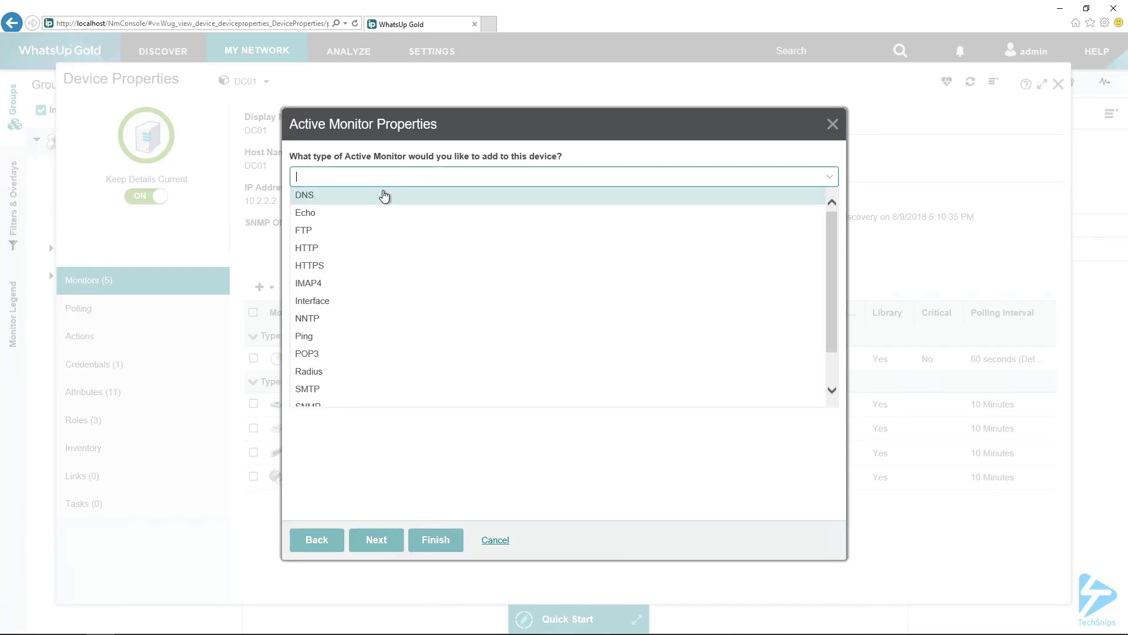
click(305, 195)
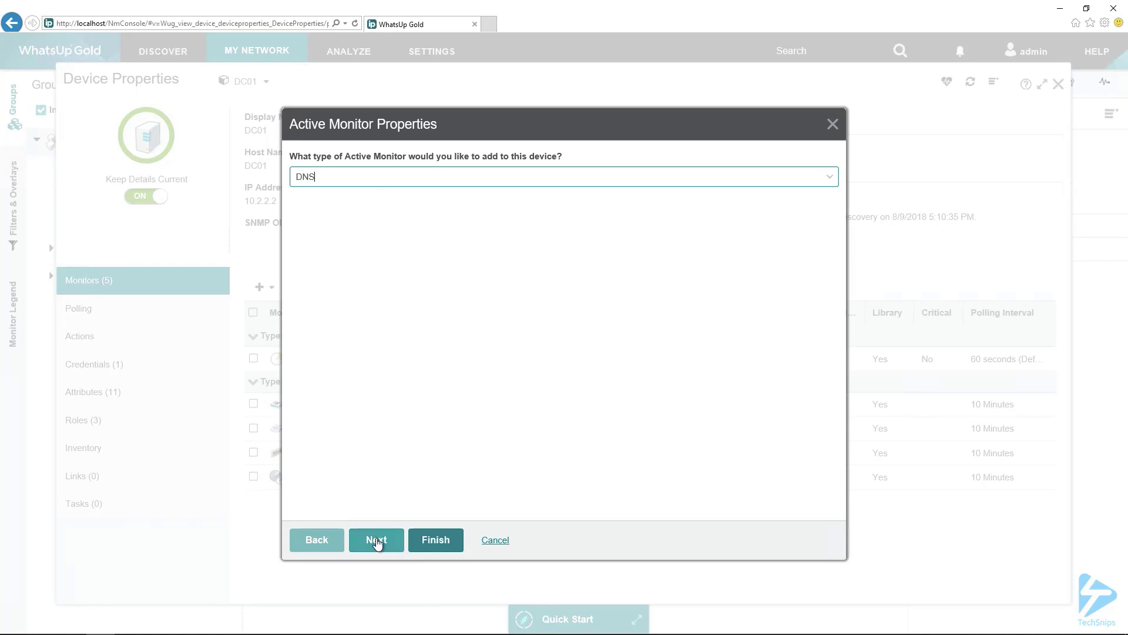
click(377, 540)
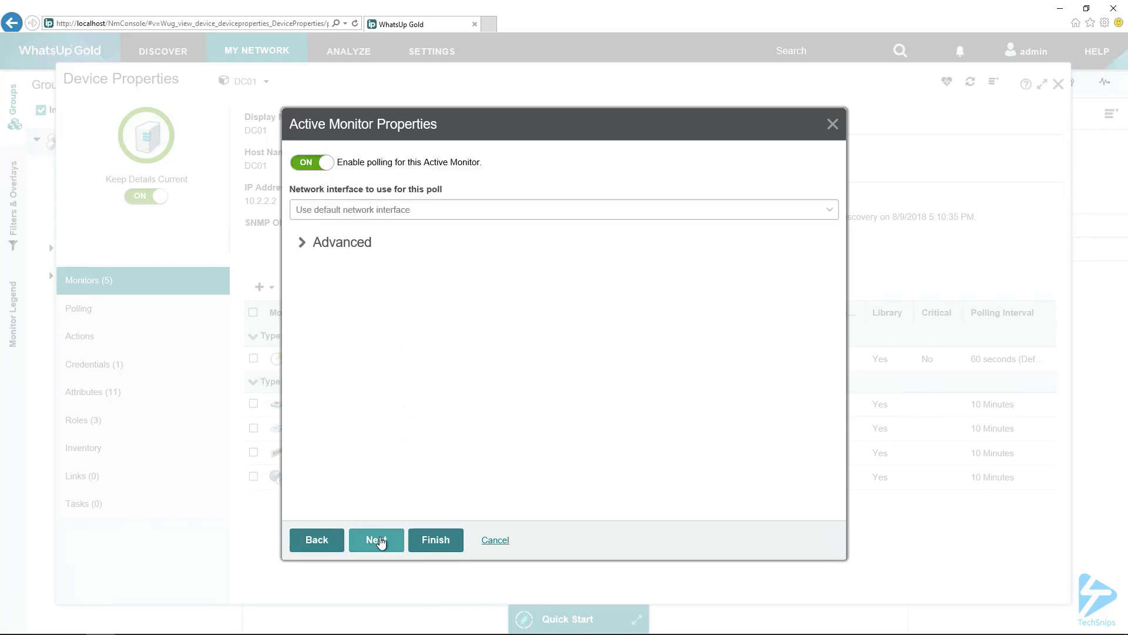
click(377, 540)
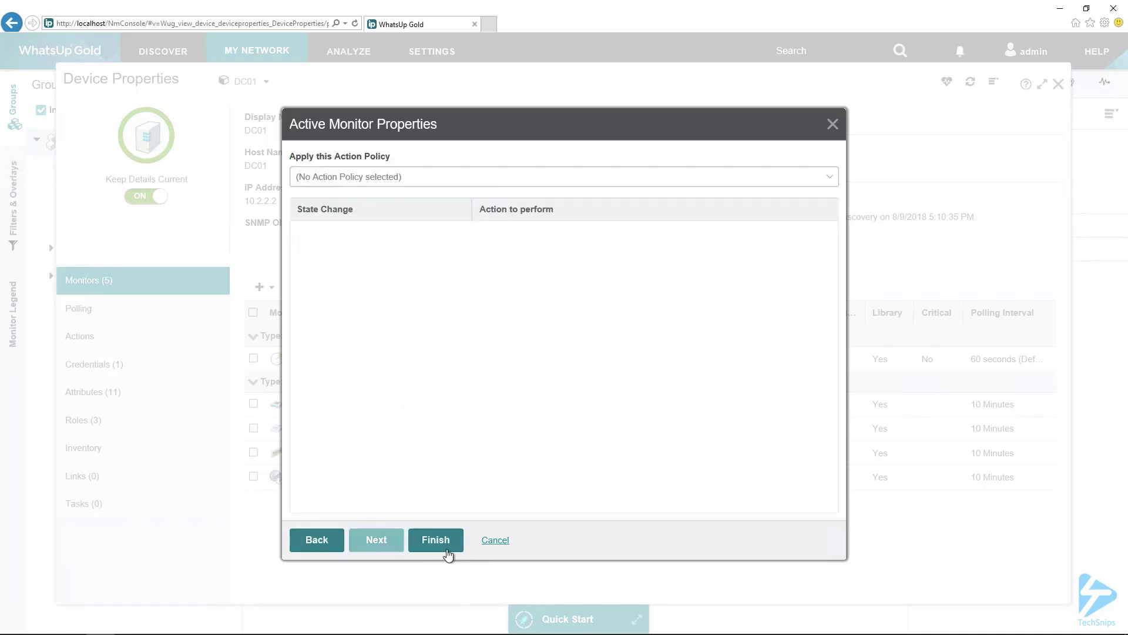
click(435, 540)
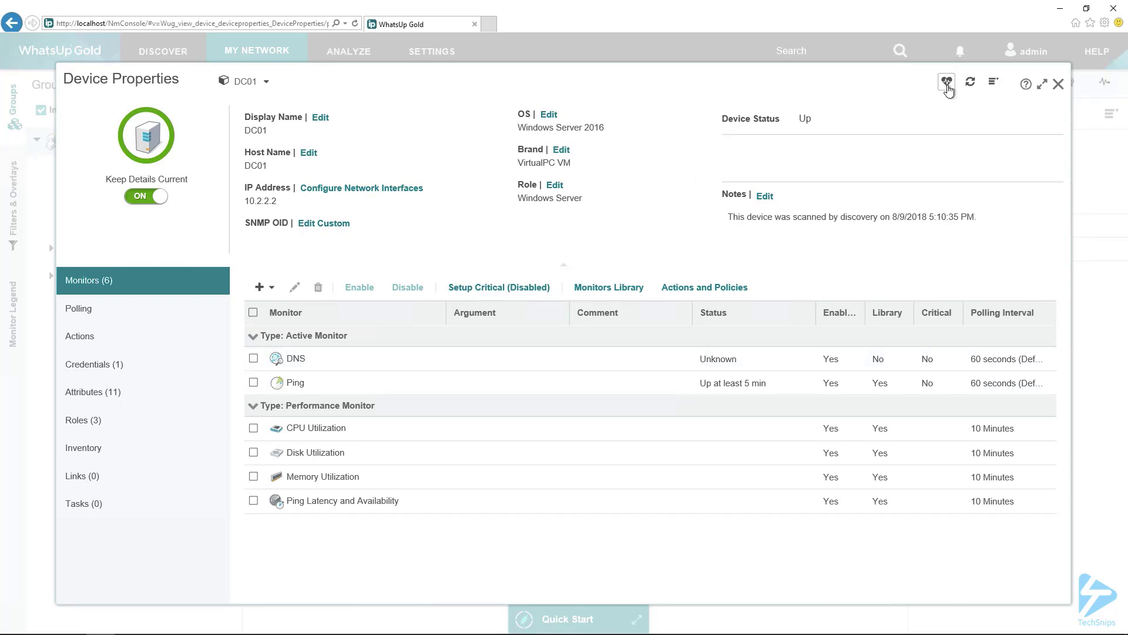
- Open DC01's device status dashboard showing the Ping and DNS monitors up
click(947, 82)
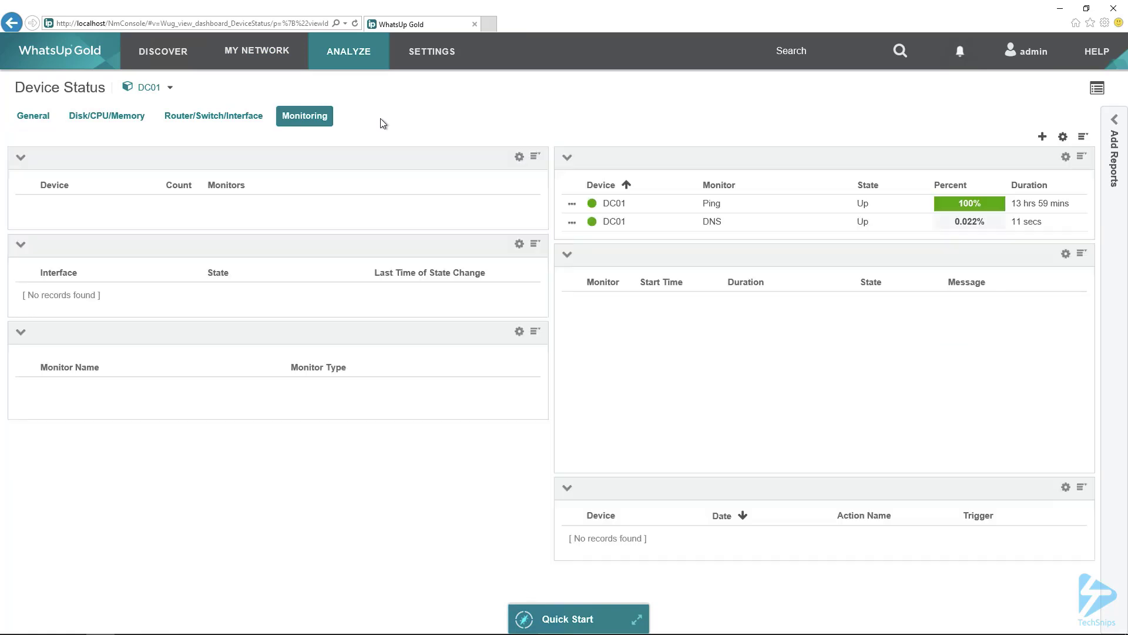
mouse_move(641, 211)
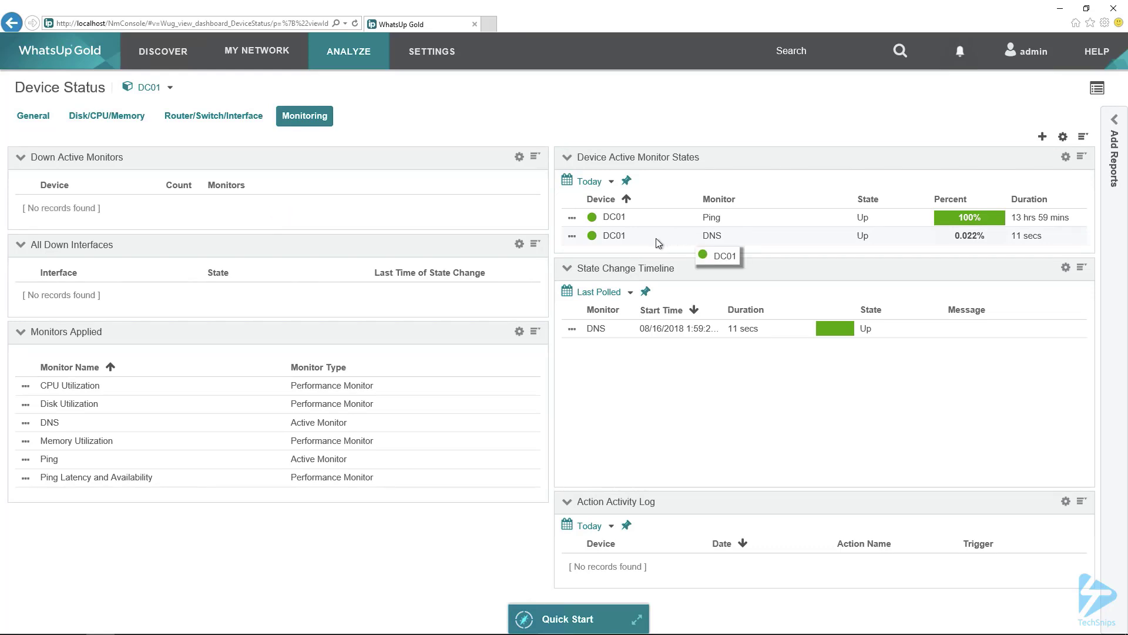
mouse_move(659, 244)
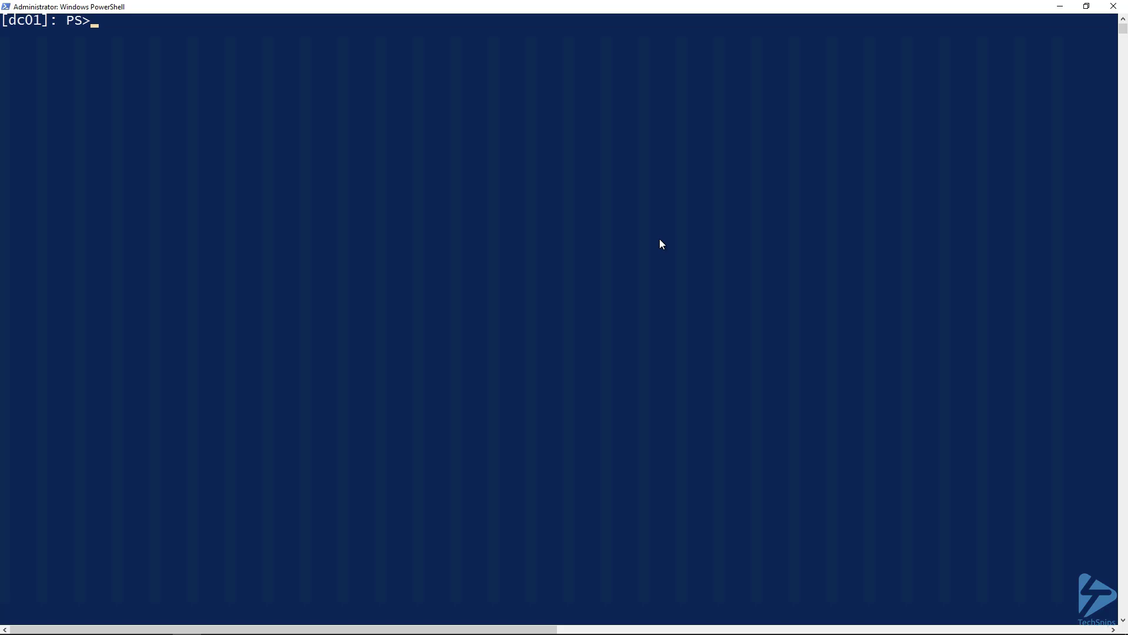
- Confirm the machine is DC01 with $env:computername, then run Stop-Service dns
text($env:computername)
text(get-service dn)
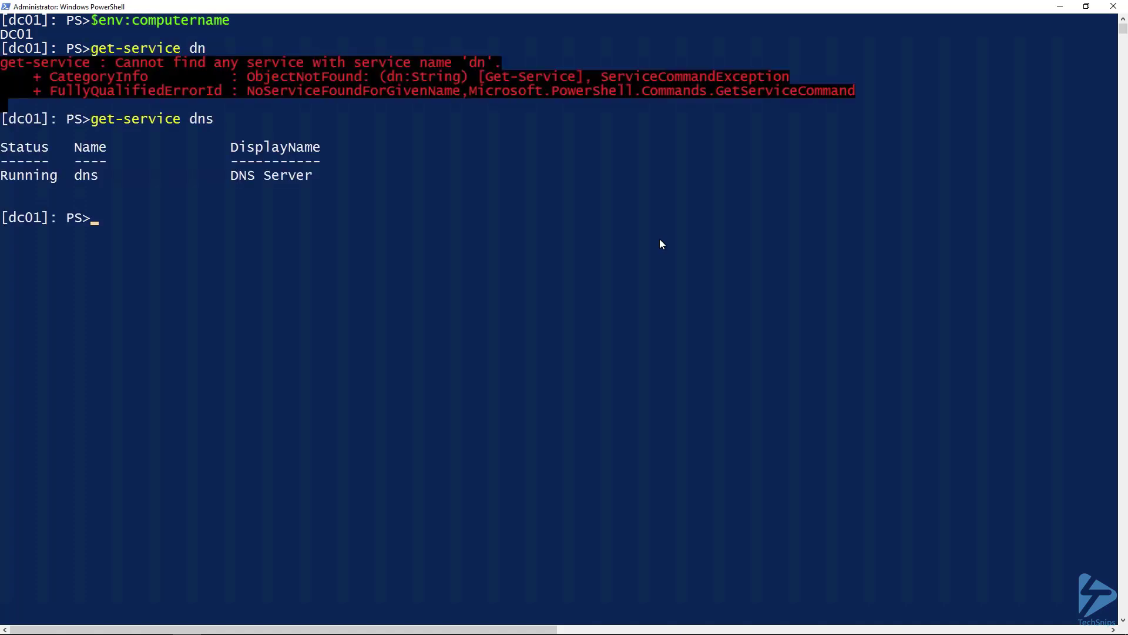
text(stop-service dns)
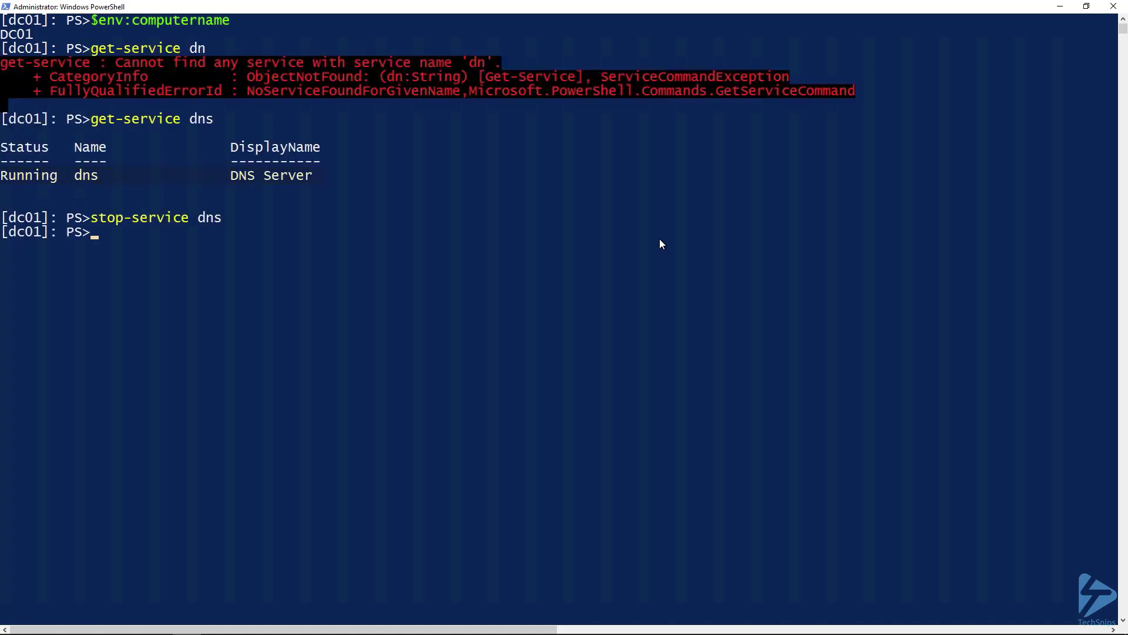